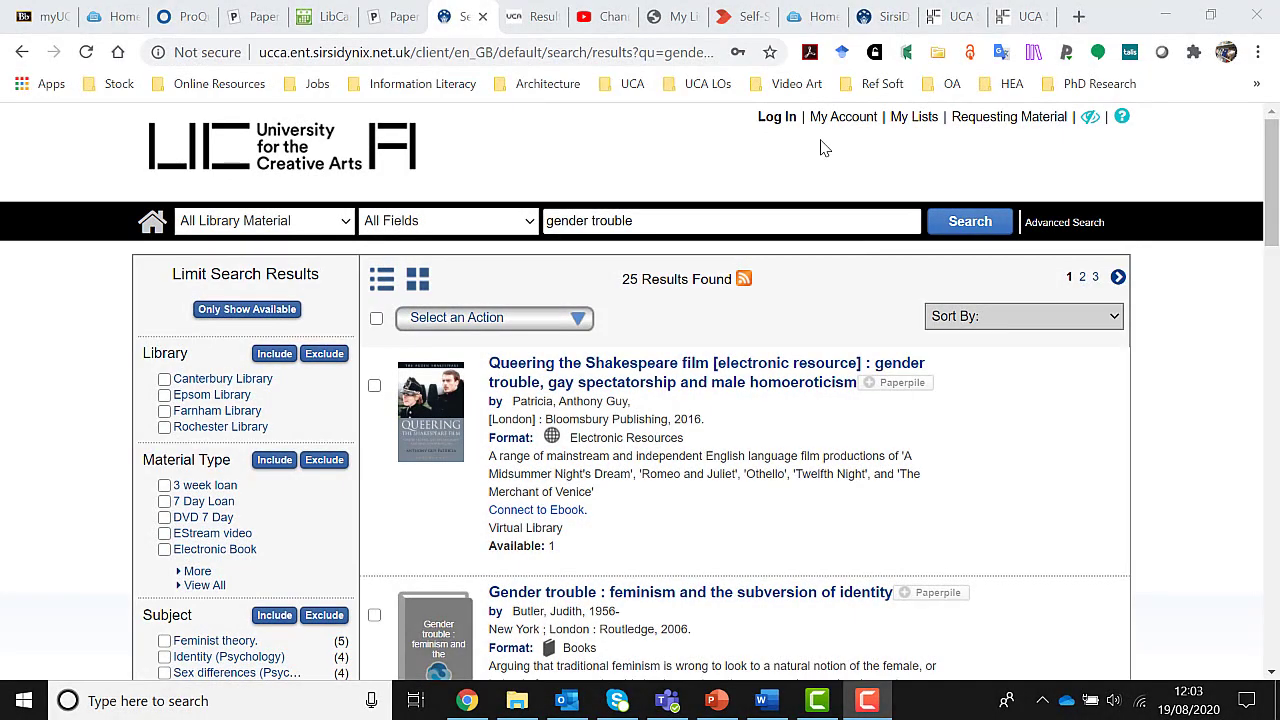
{"action": "mouse_move", "coordinate": [776, 116]}
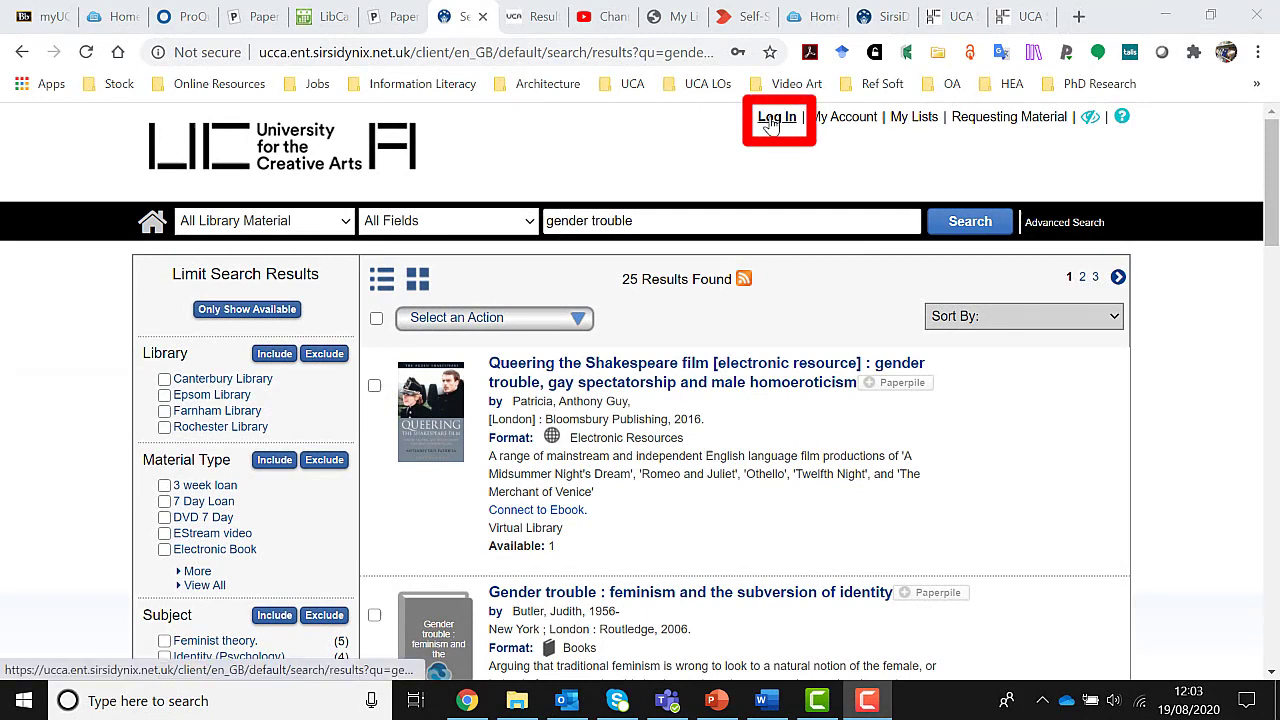
- Sign in to the UCA catalogue with the student number and PIN
{"action": "left_click", "coordinate": [776, 116]}
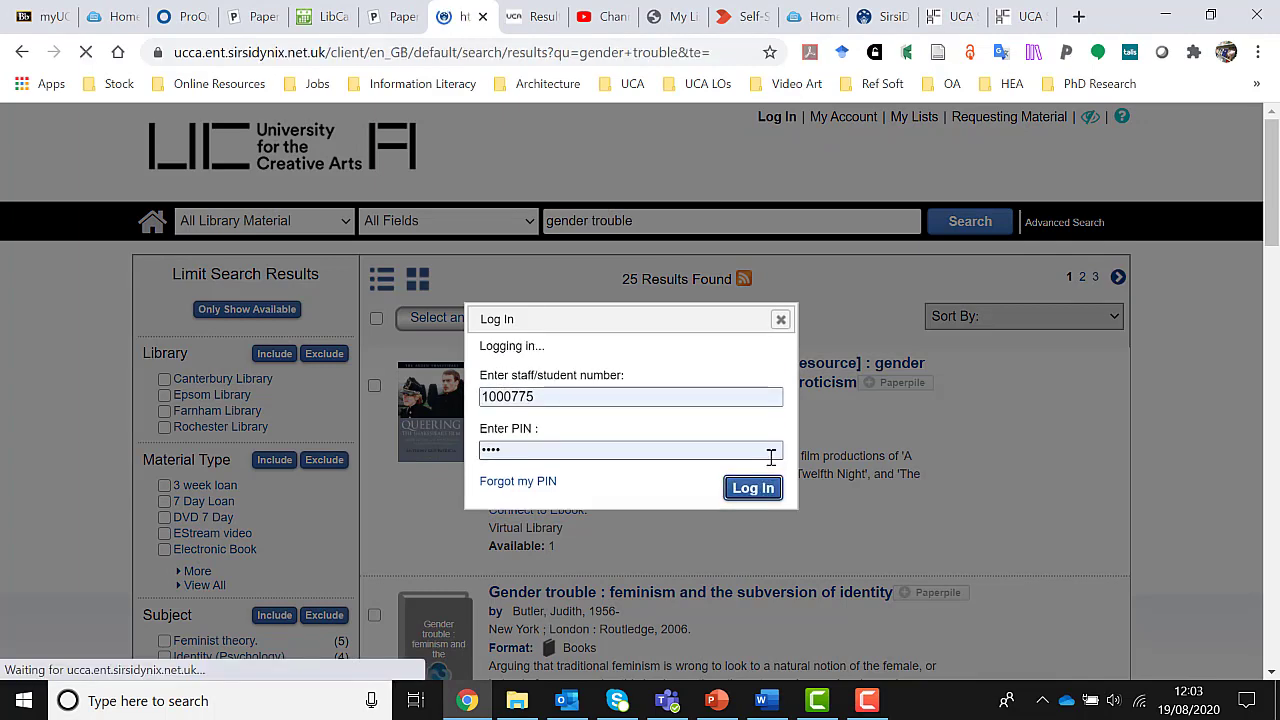
{"action": "left_click", "coordinate": [752, 488]}
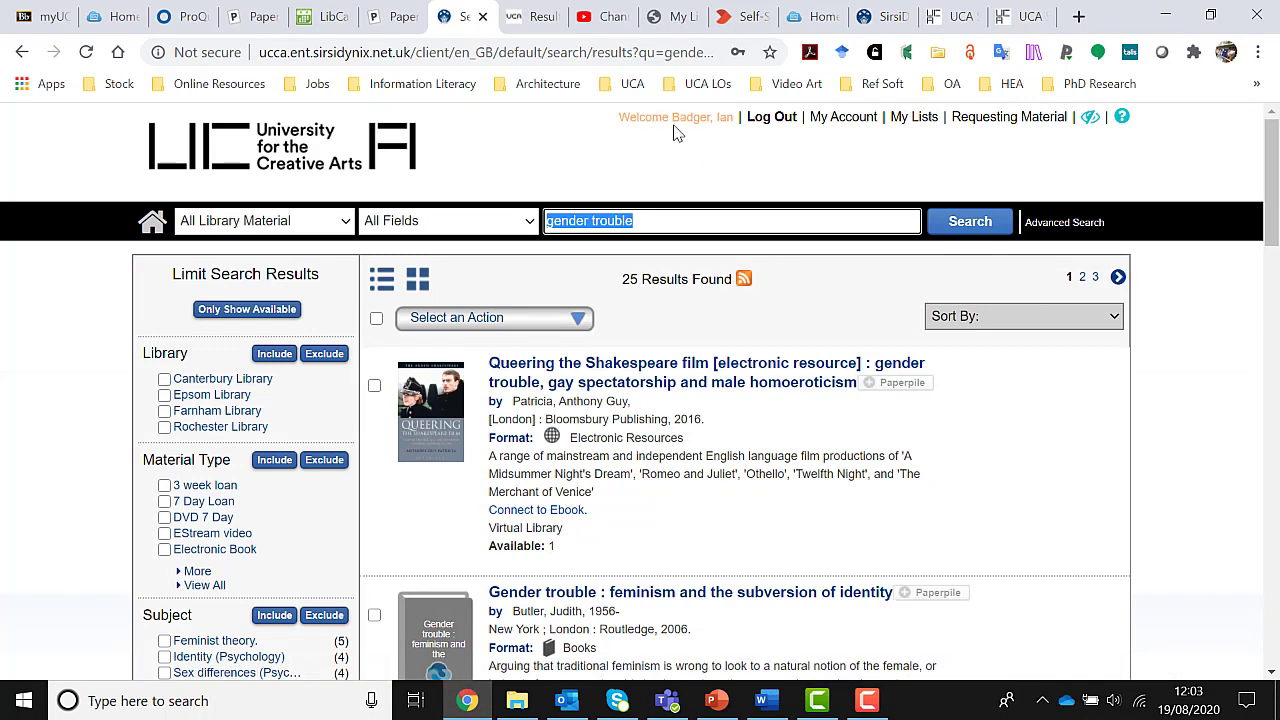
{"action": "mouse_move", "coordinate": [778, 134]}
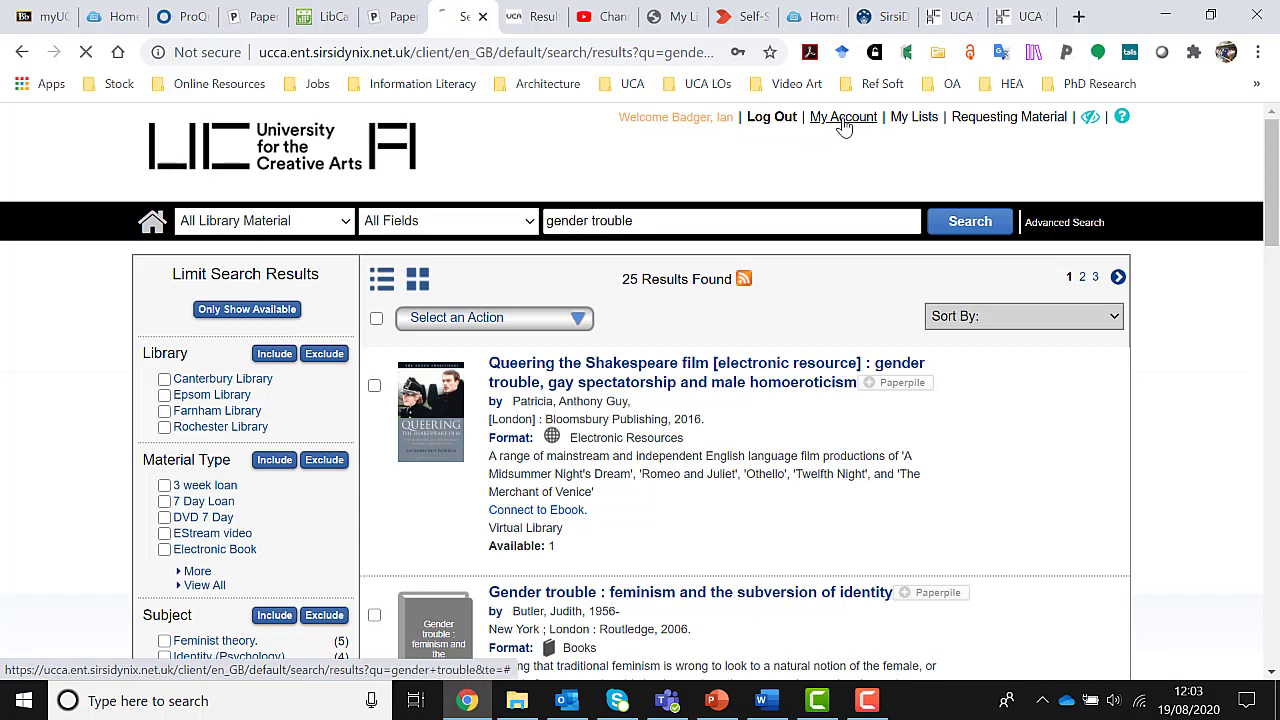
- View My Account details and Preferences, then the Checkouts list showing zero items
{"action": "left_click", "coordinate": [844, 116]}
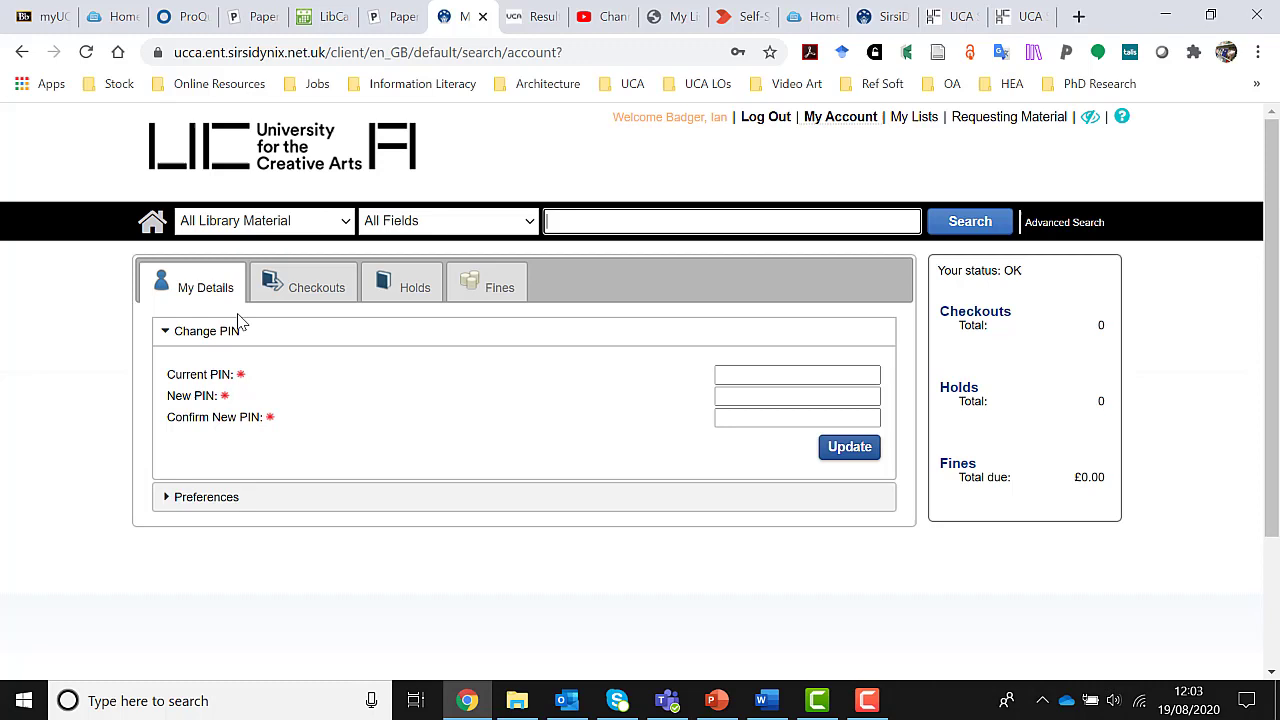
{"action": "left_click", "coordinate": [206, 496]}
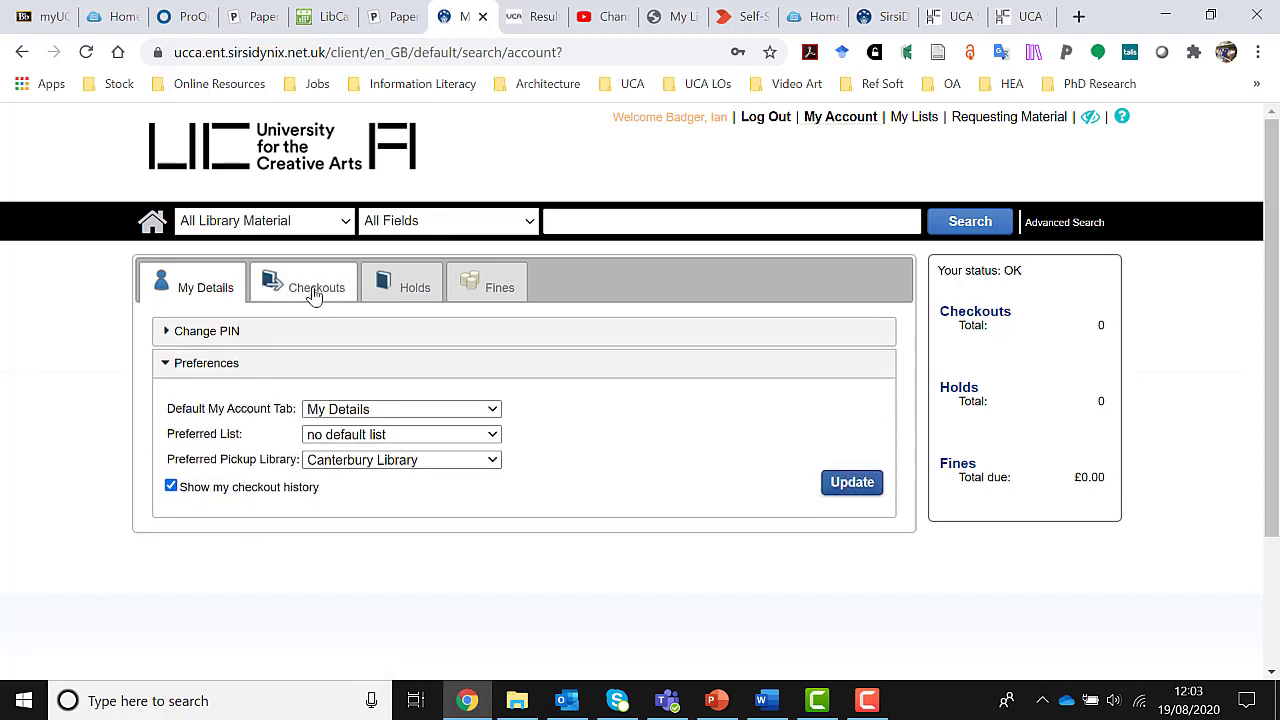
{"action": "left_click", "coordinate": [316, 288]}
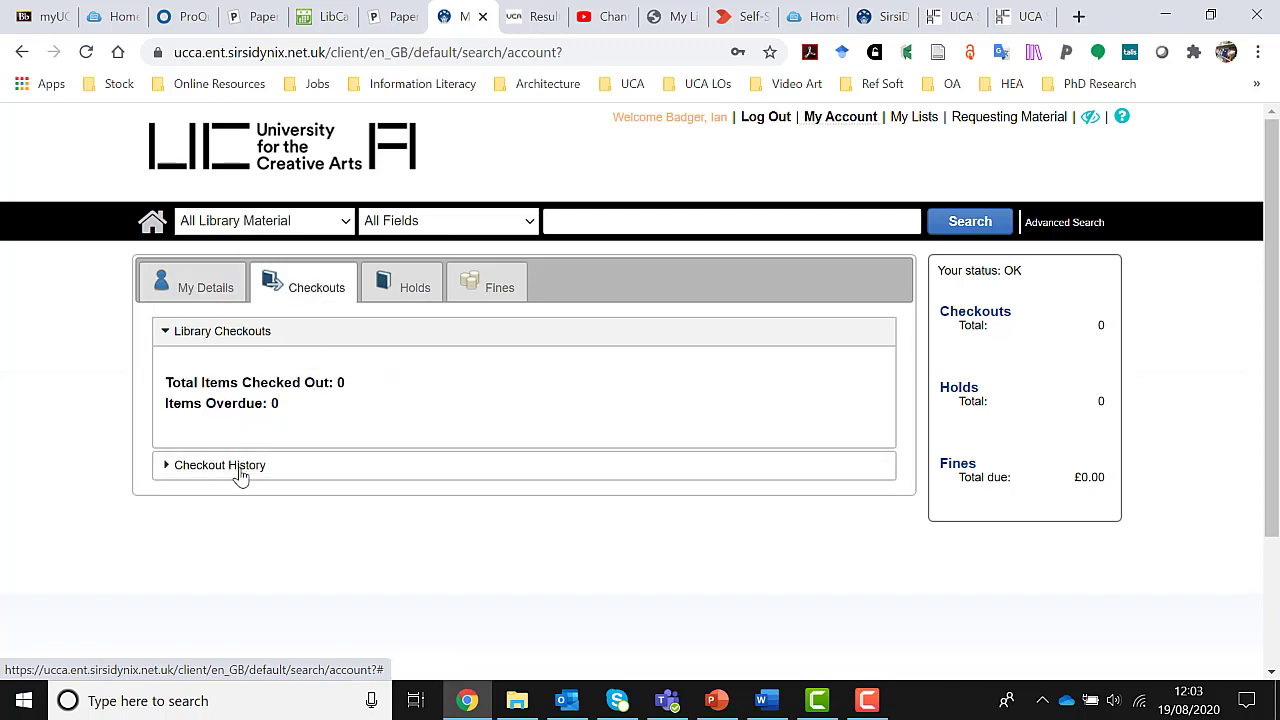
- Review the 589-item checkout history, zero holds, and the £135.80 fines payment history
{"action": "left_click", "coordinate": [220, 464]}
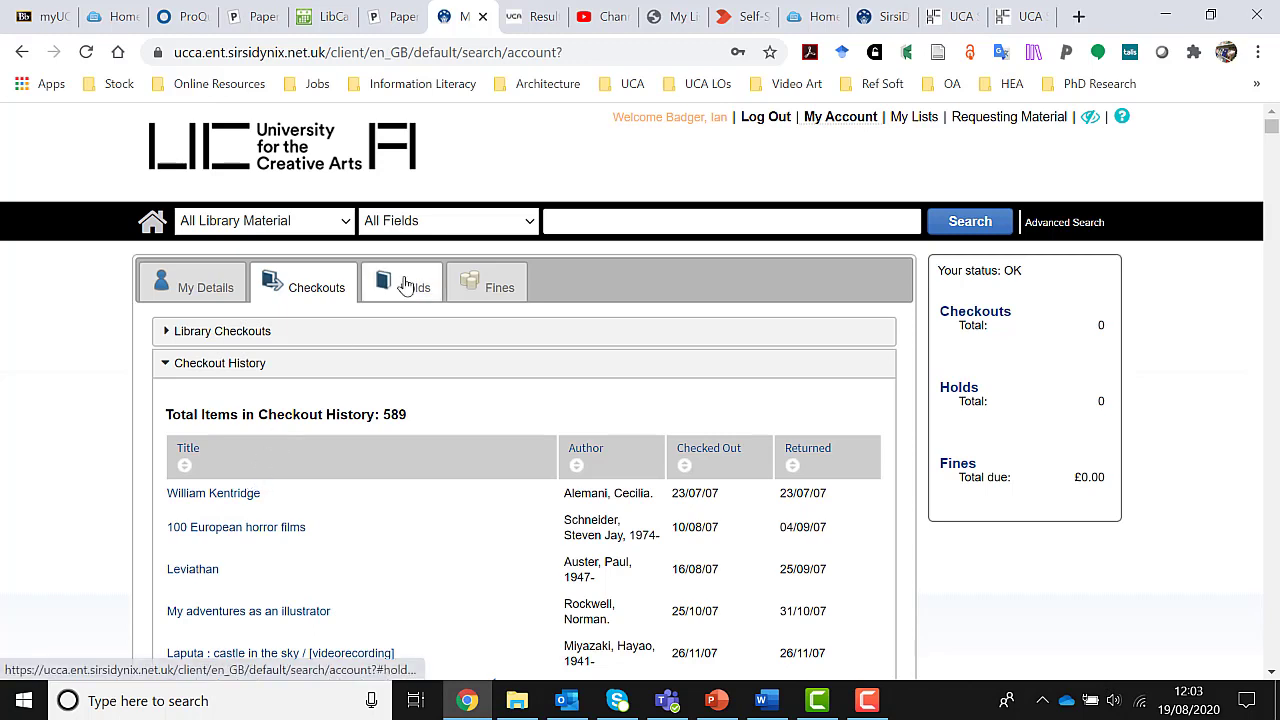
{"action": "left_click", "coordinate": [404, 284]}
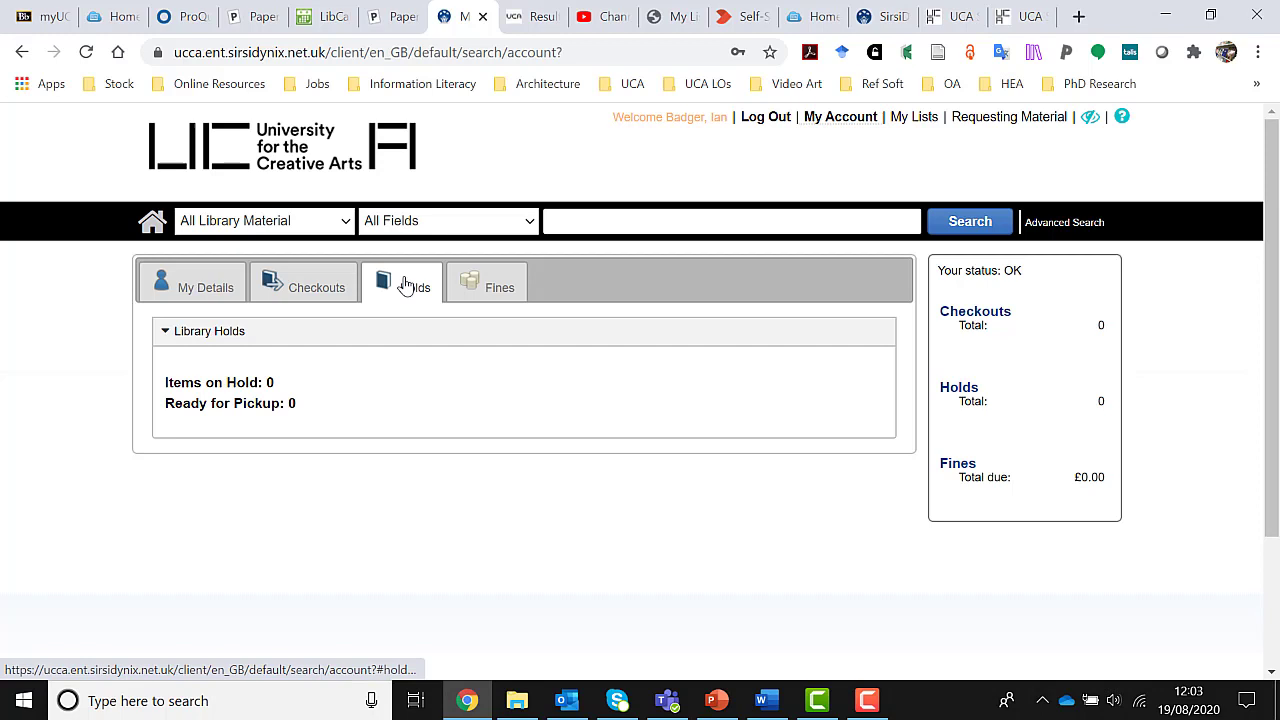
{"action": "mouse_move", "coordinate": [460, 288]}
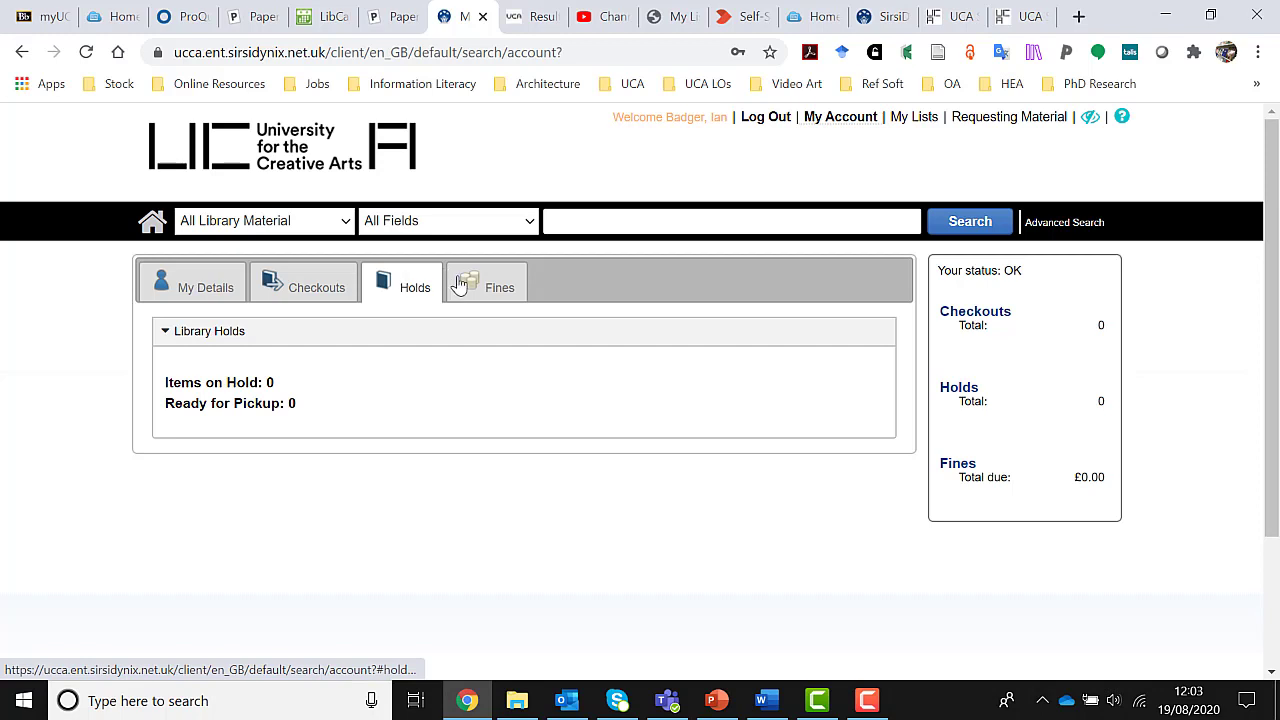
{"action": "left_click", "coordinate": [500, 288]}
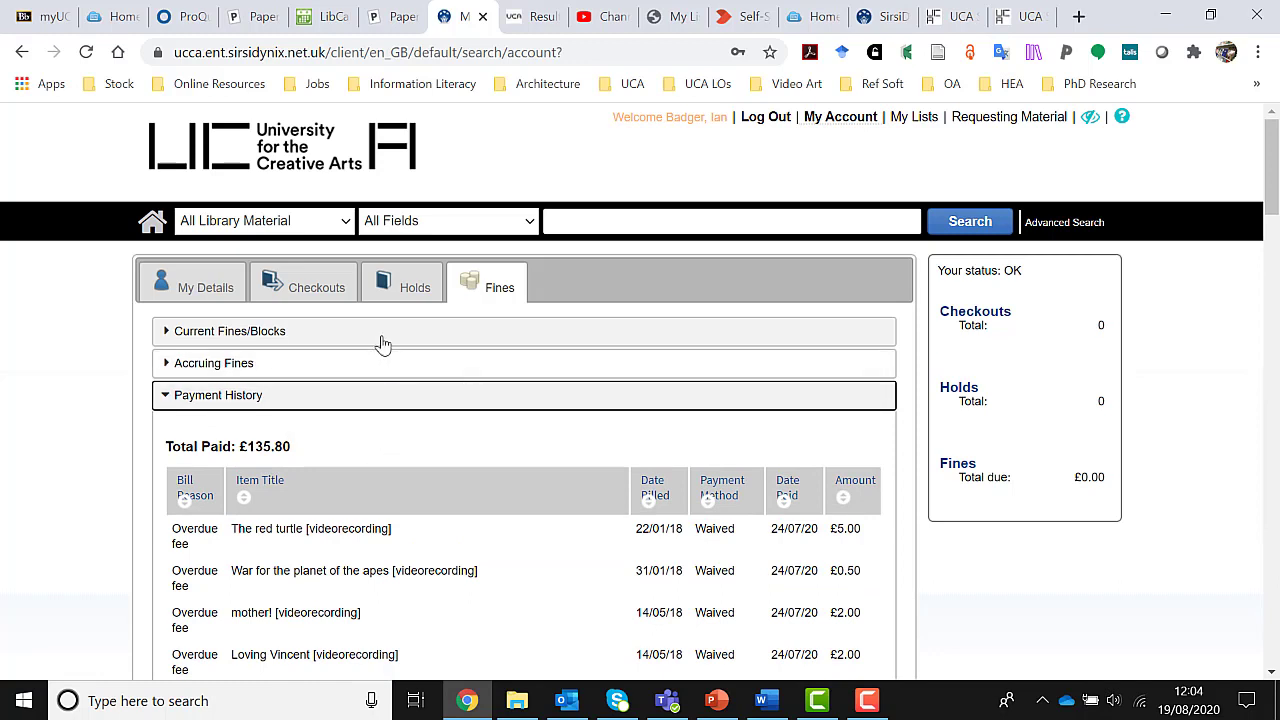
{"action": "mouse_move", "coordinate": [458, 420]}
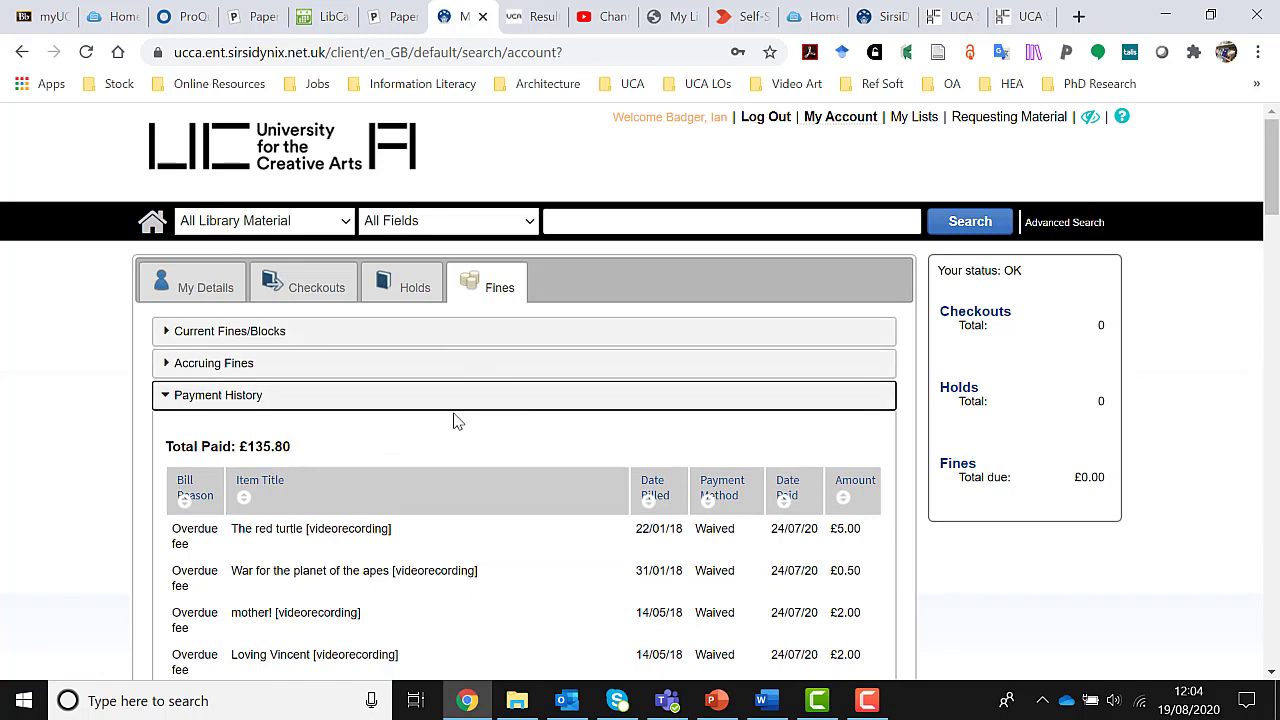
{"action": "mouse_move", "coordinate": [488, 460]}
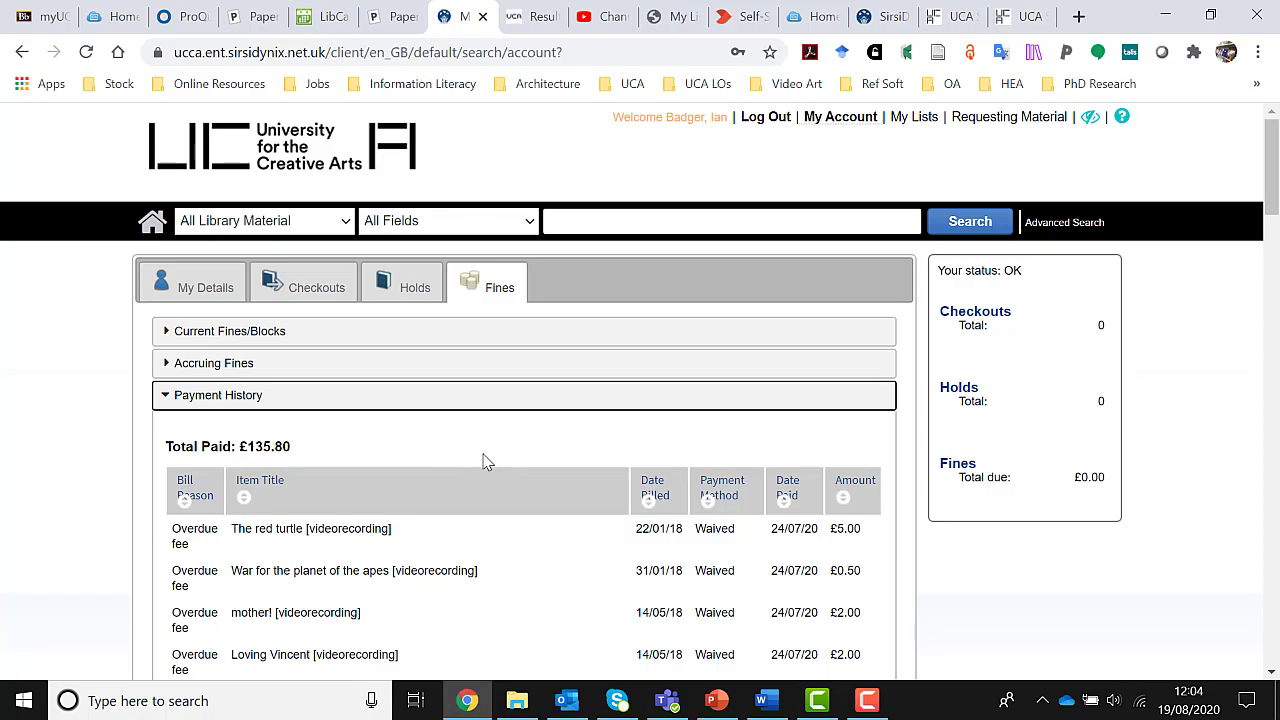